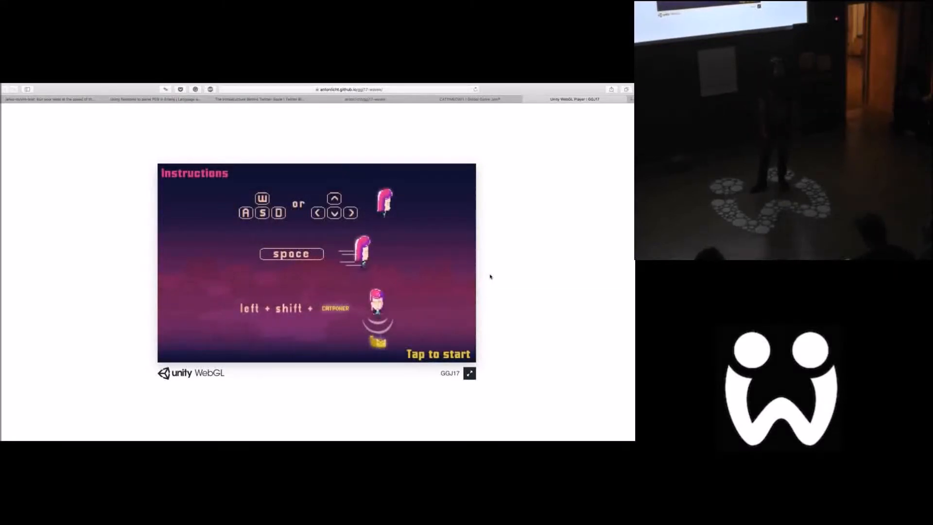
{"action": "mouse_move", "coordinate": [421, 280]}
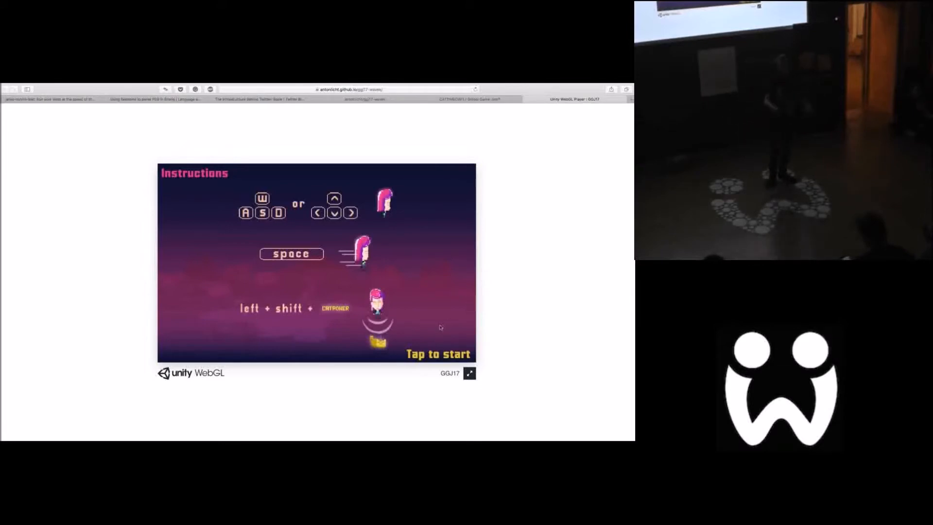
Start the level from the instructions screen and show the Mac sound output devices list
{"action": "left_click", "coordinate": [316, 262]}
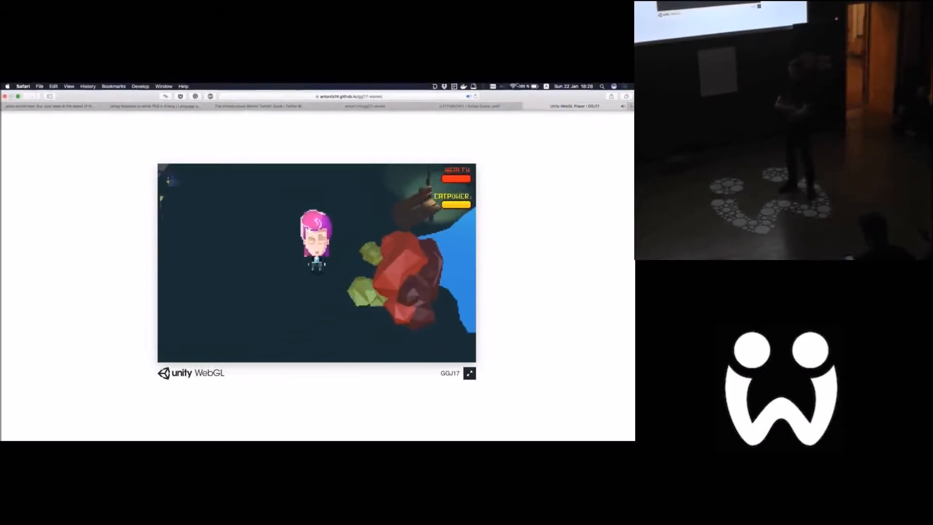
{"action": "left_click", "coordinate": [504, 86]}
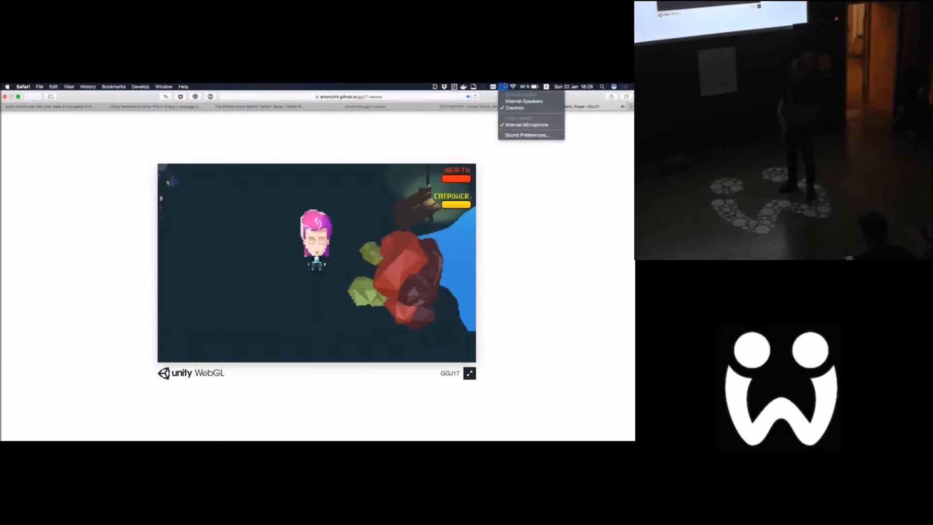